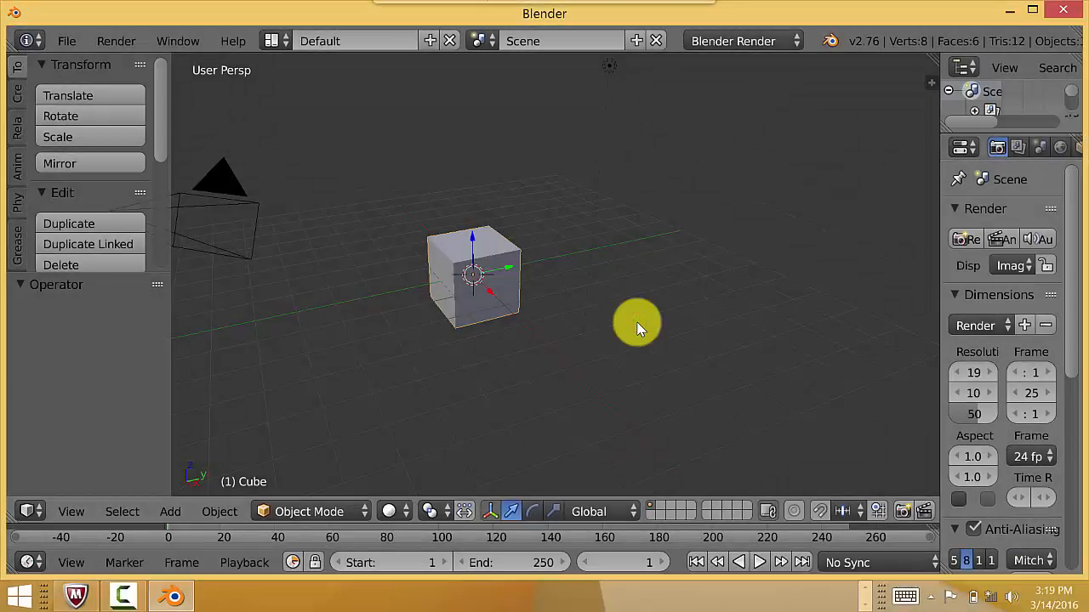
mouse_move(458, 340)
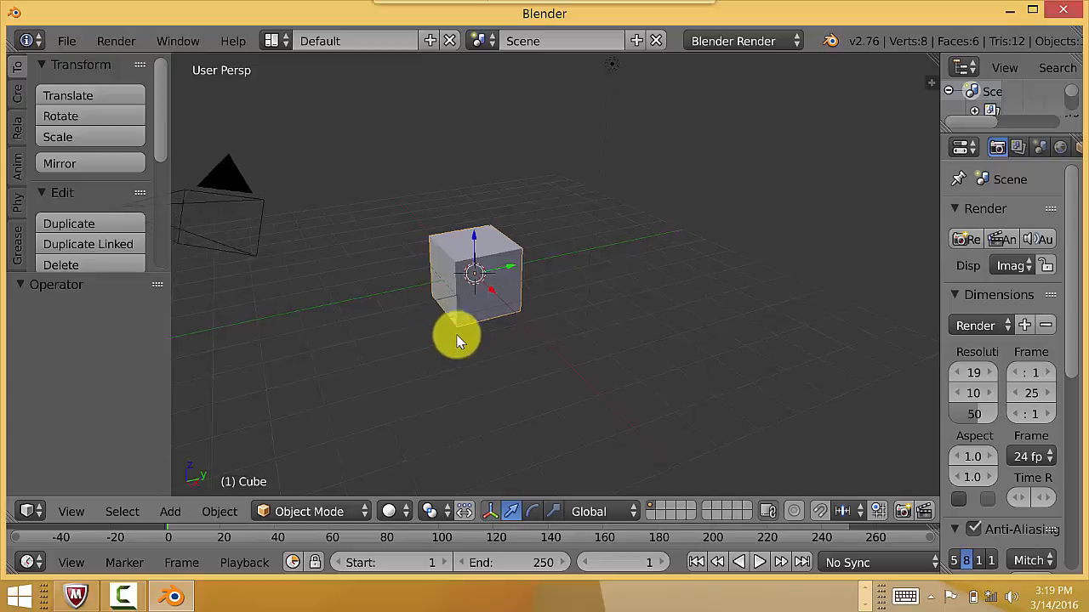
Orbit the default cube scene until the camera comes into sight.
drag(459, 340, 616, 221)
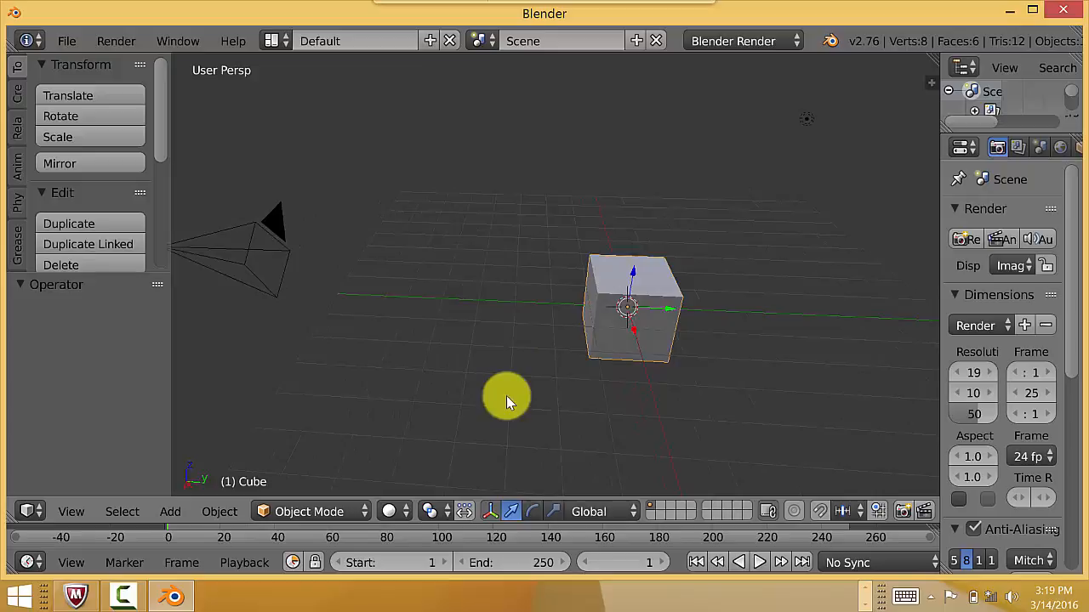
drag(507, 400, 524, 377)
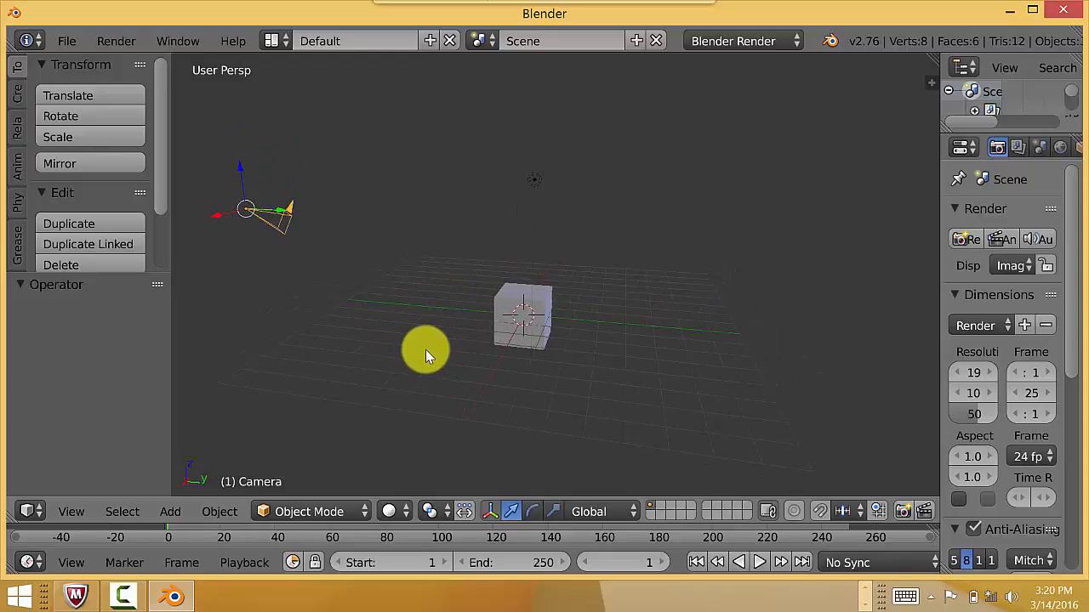
Switch to front orthographic view and place the 3D cursor just above the cube.
key(KP_1)
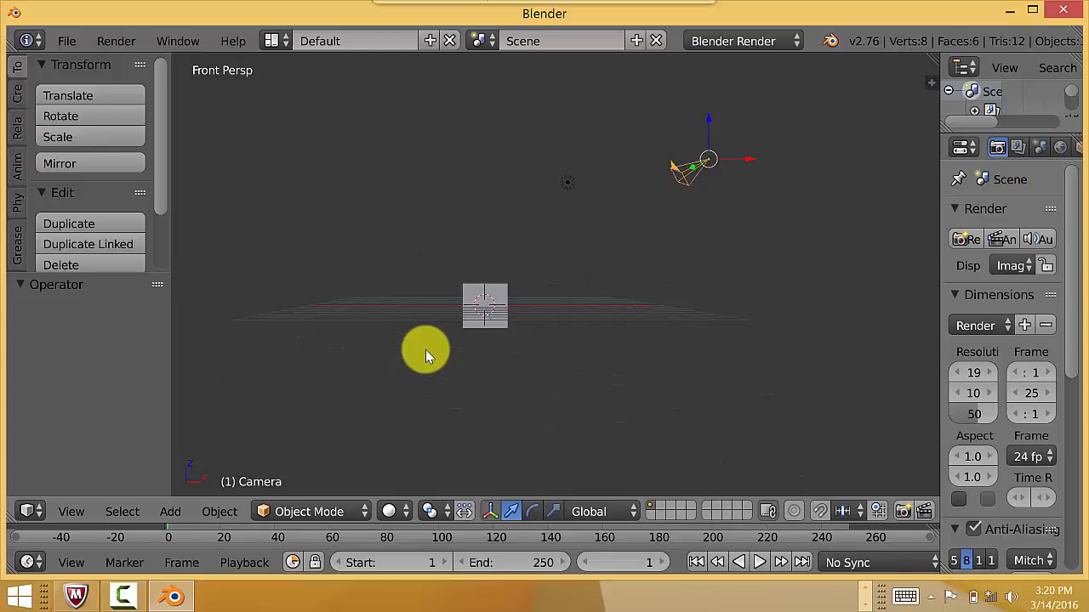
key(KP_5)
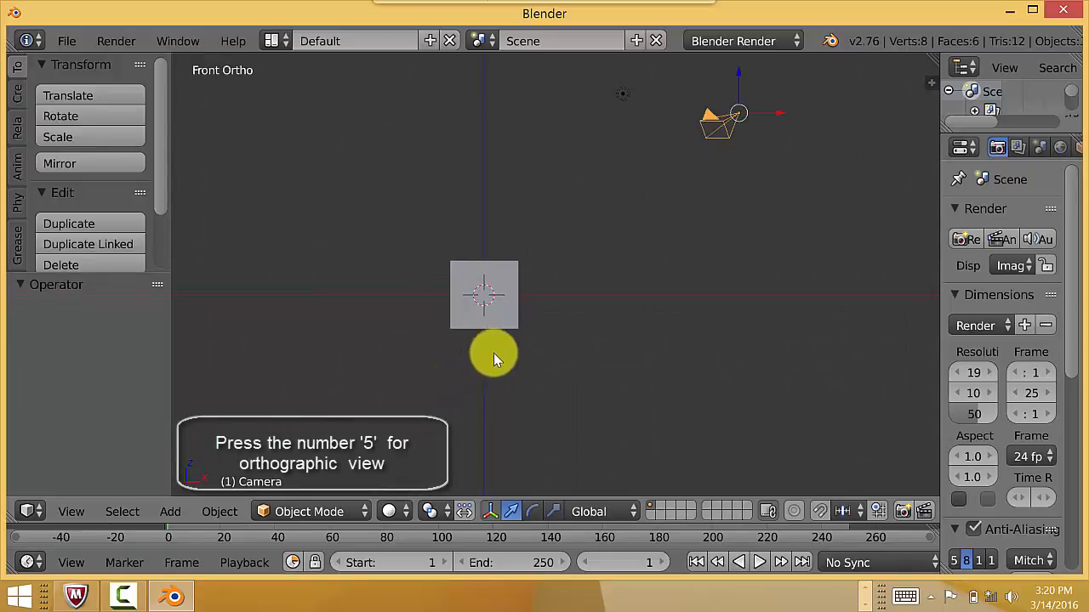
click(170, 510)
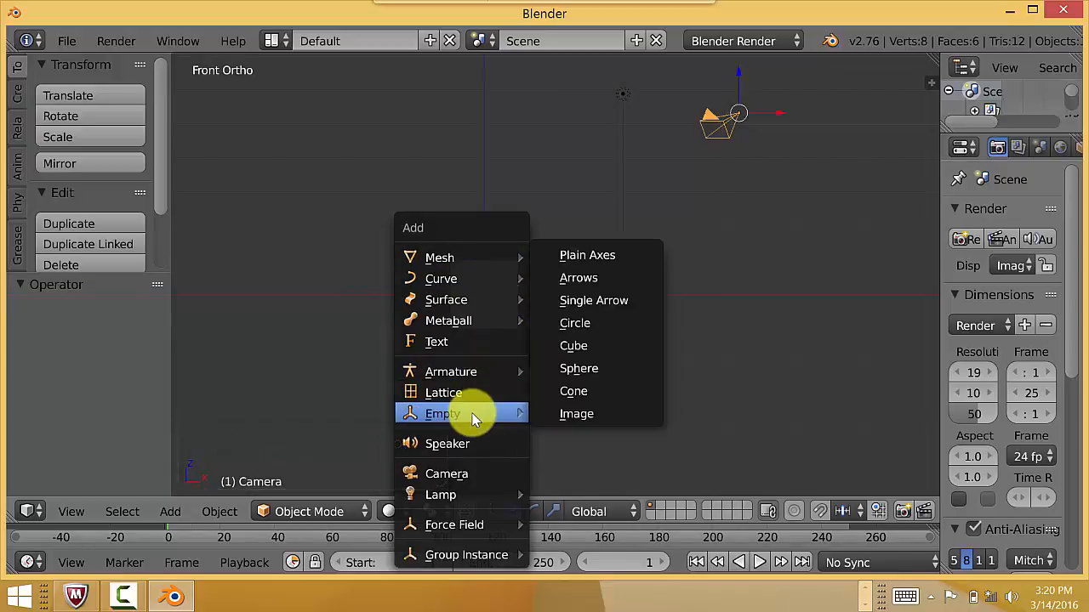
mouse_move(594, 277)
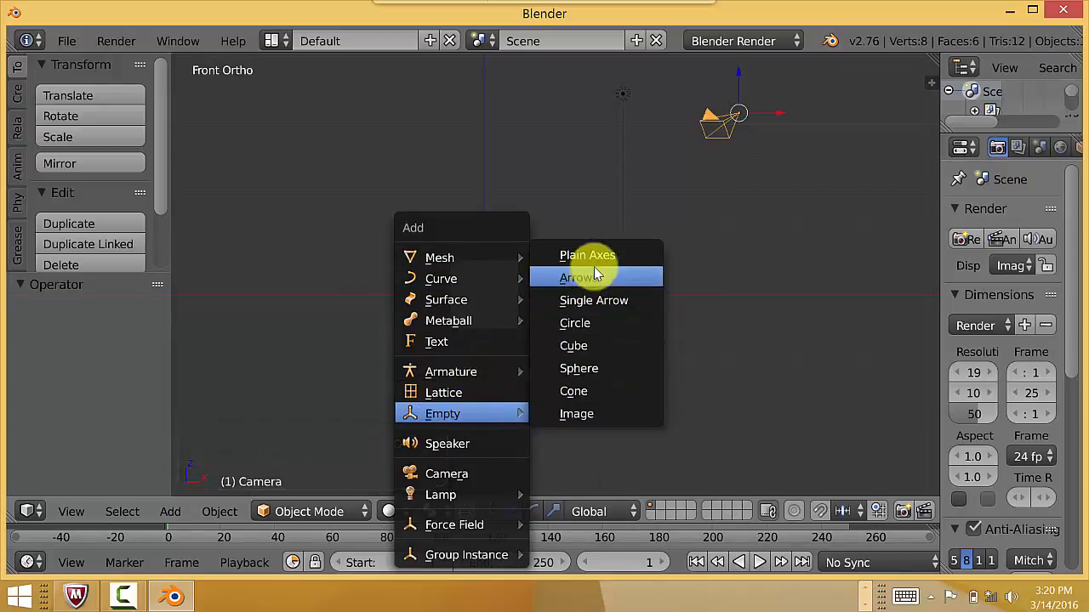
Add a Plain Axes empty at the 3D cursor above the cube.
click(587, 255)
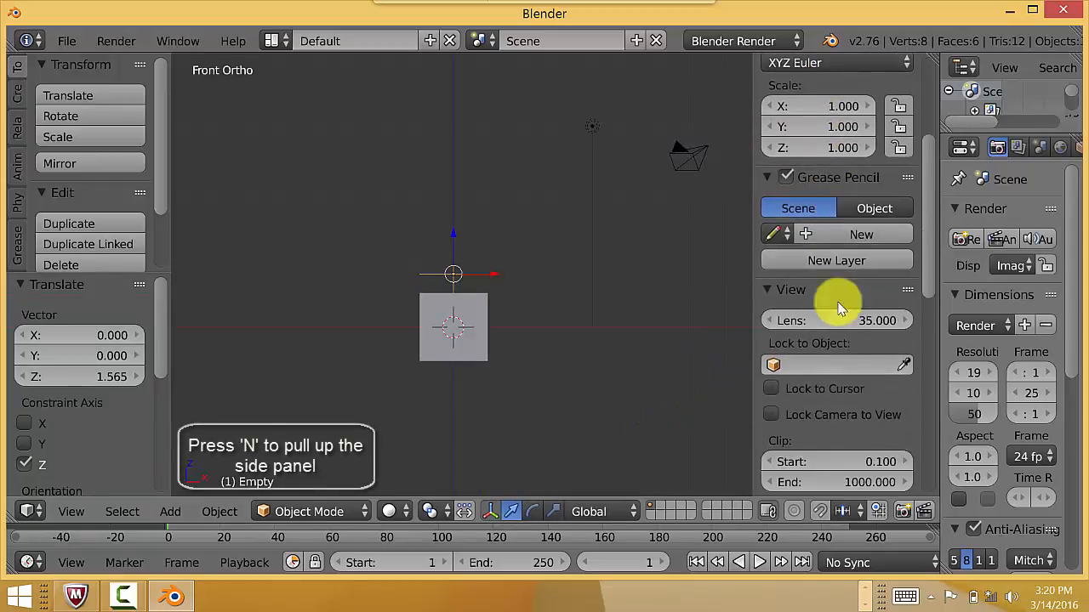
Rename the empty to 'camera tracker' in the Item panel.
scroll(down, 3)
text(camera)
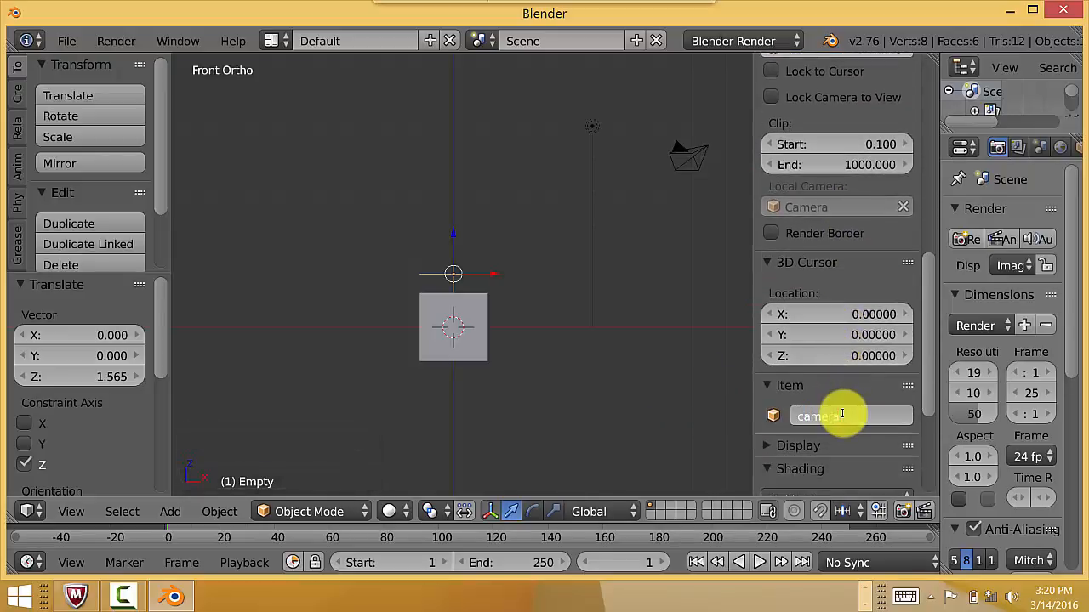
text(.tracker)
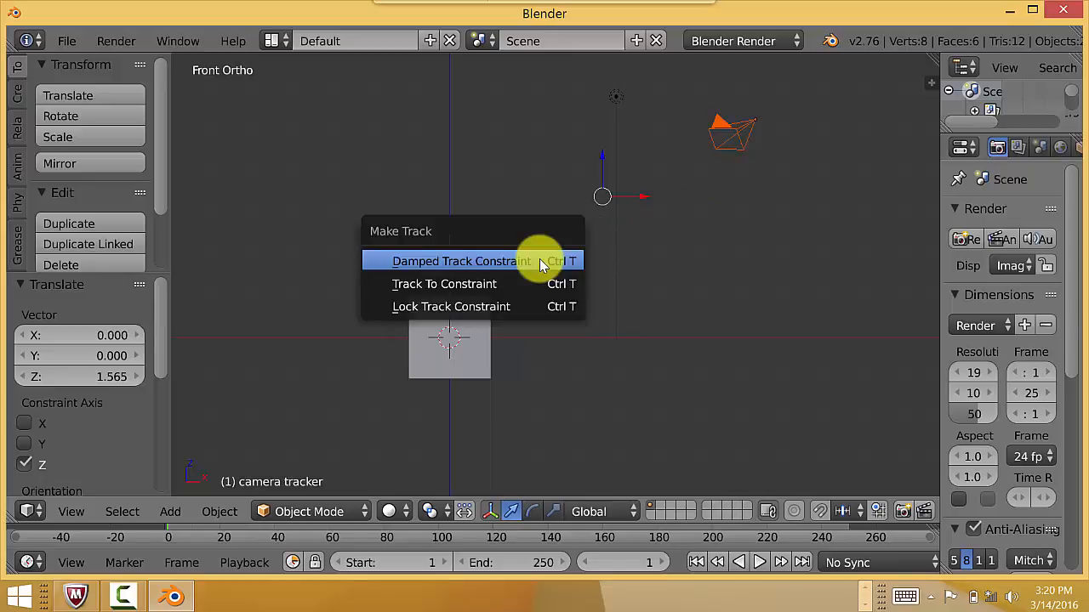
mouse_move(531, 283)
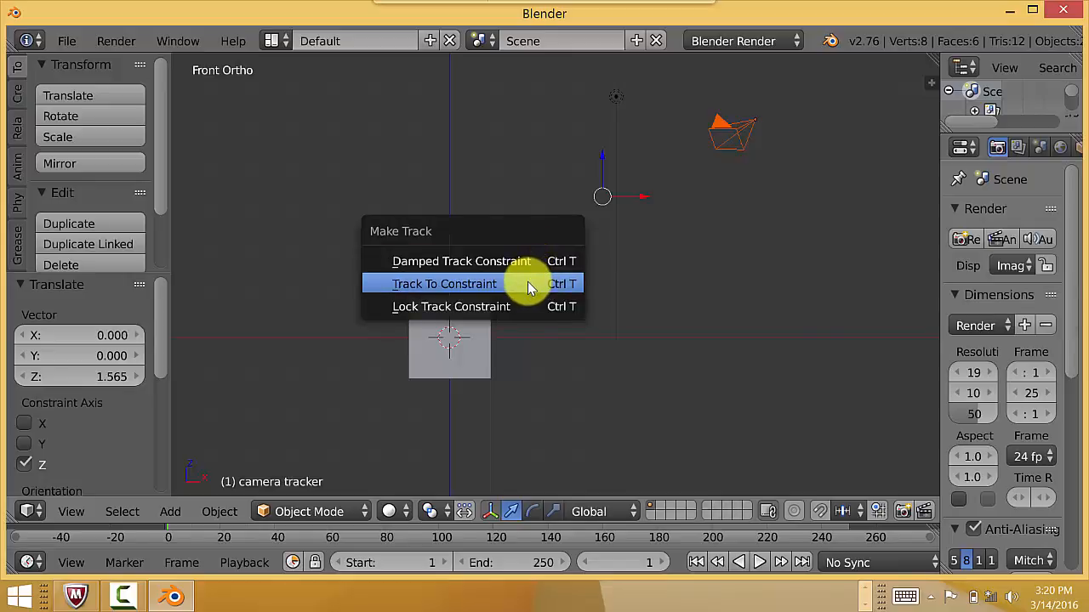
Add a Track To constraint so the camera aims at the 'camera tracker' empty.
click(444, 283)
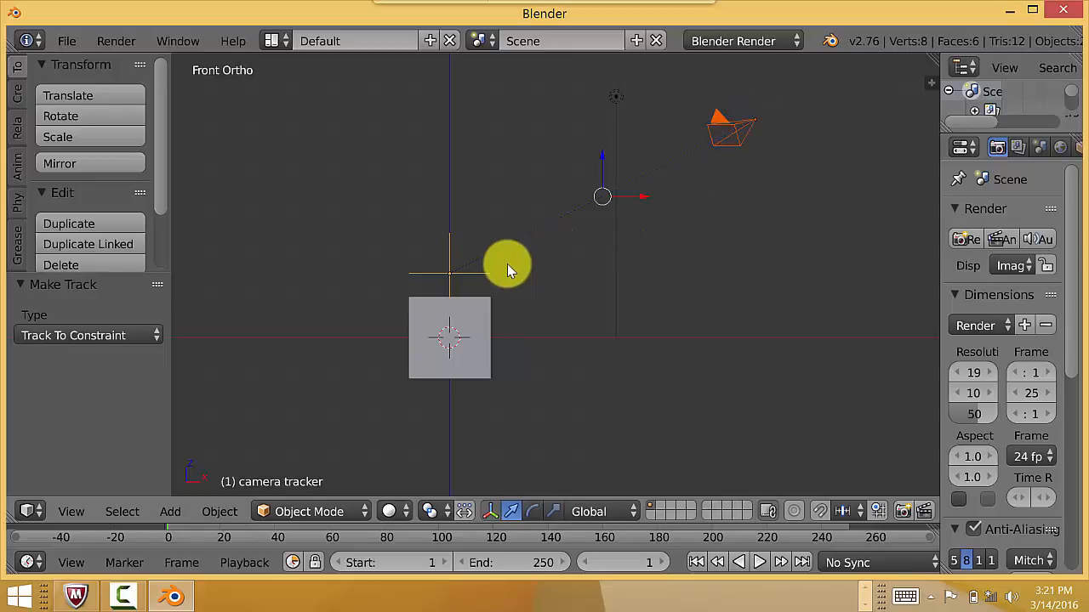
mouse_move(939, 77)
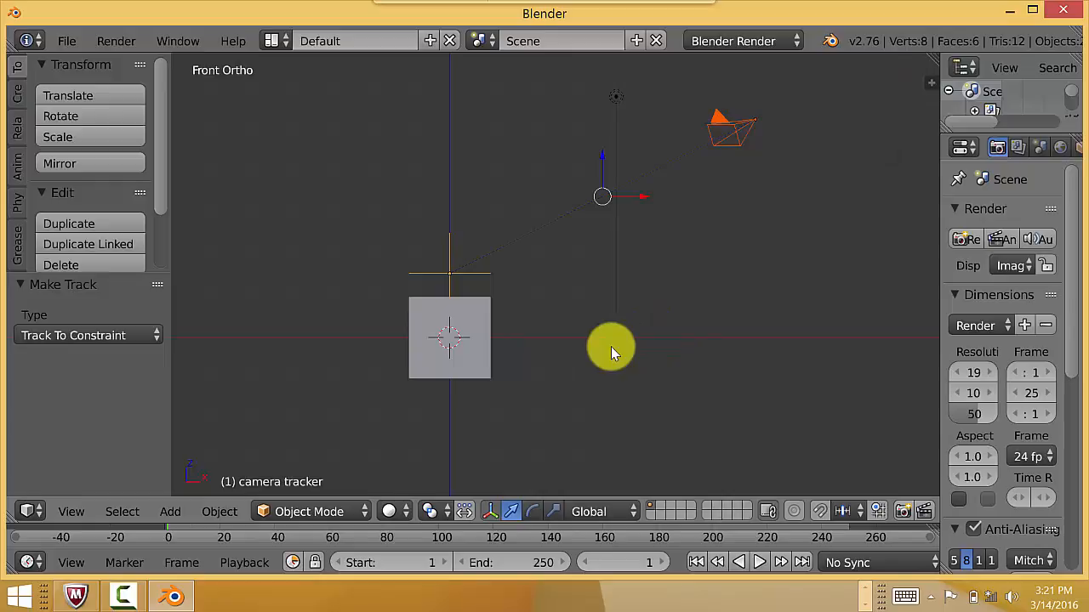
Show the scene through the camera in the lower split view (Numpad 0).
key(0)
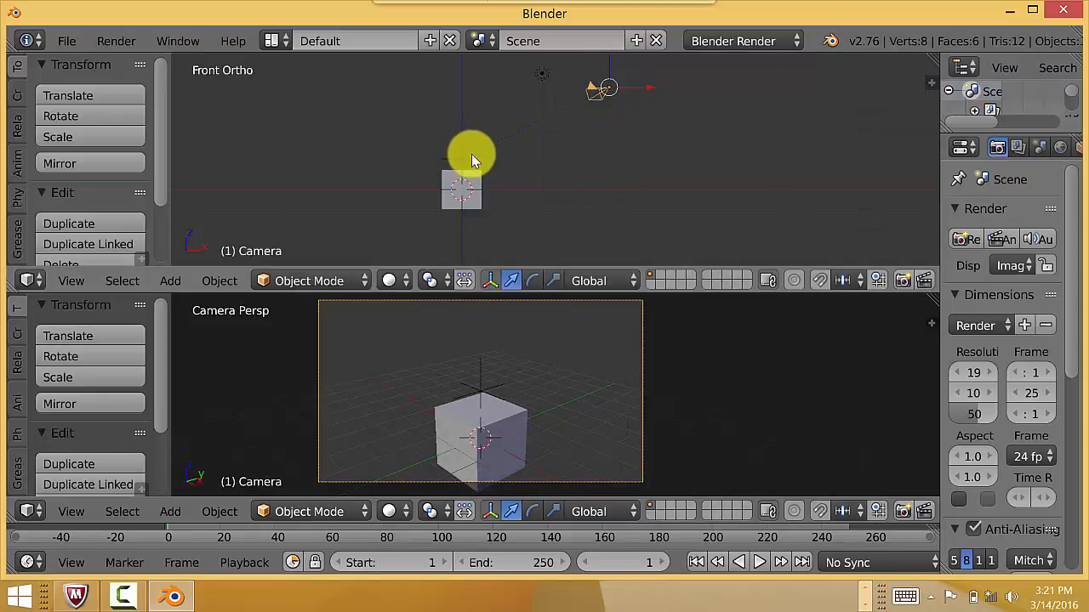
mouse_move(493, 444)
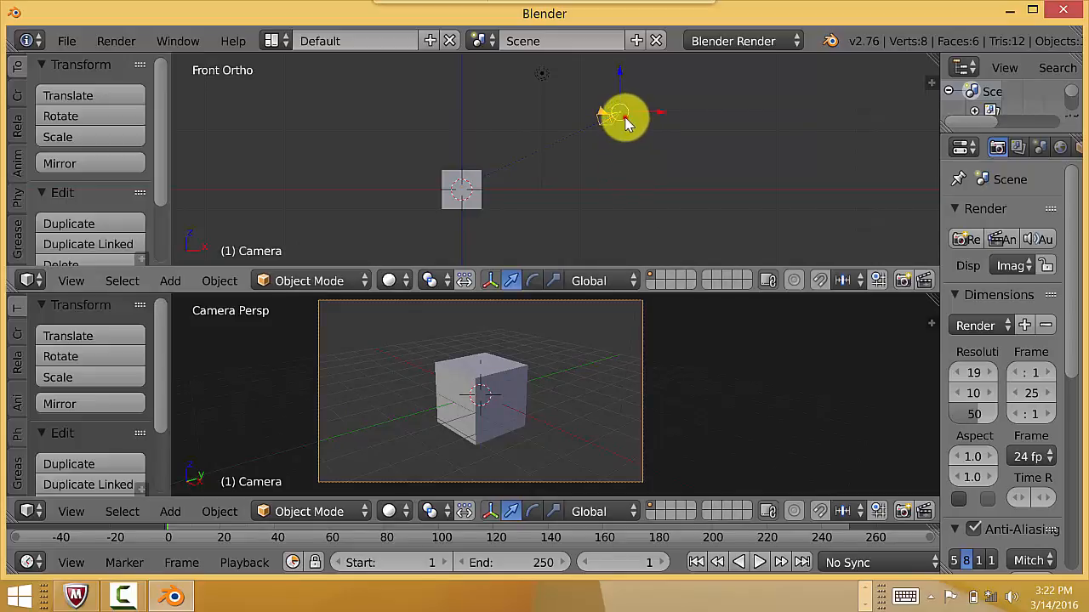
Move the camera to several positions and confirm its view stays locked on the cube.
drag(621, 116, 728, 97)
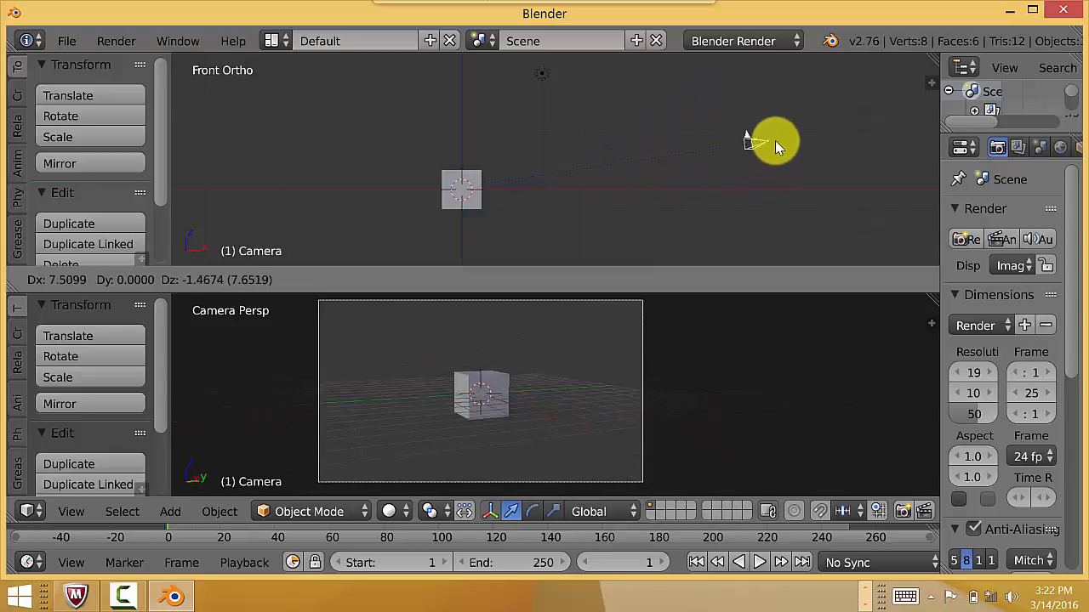
drag(766, 139, 587, 119)
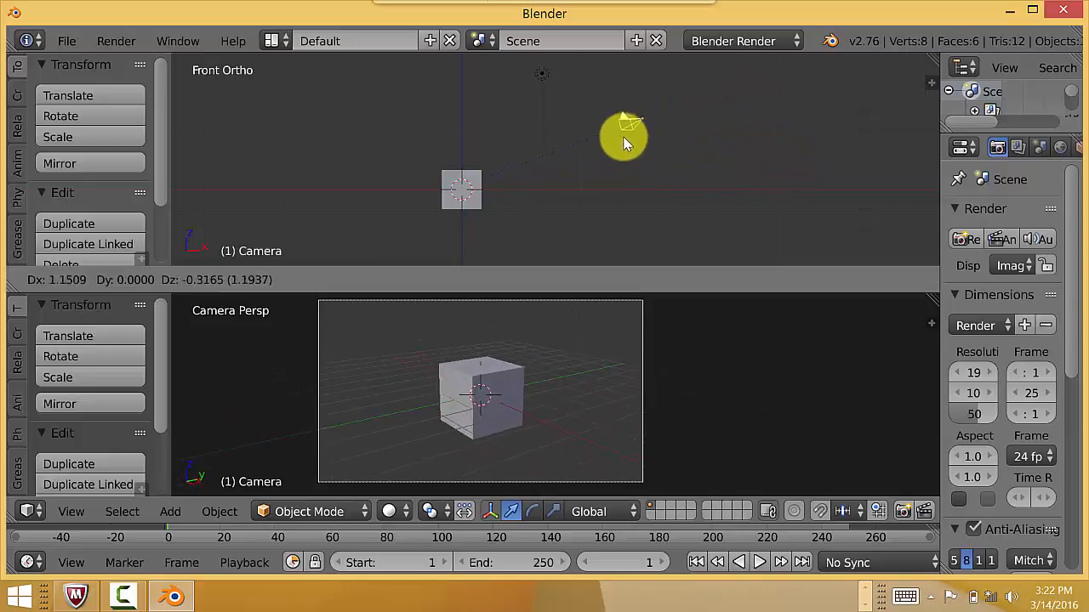
drag(626, 136, 701, 116)
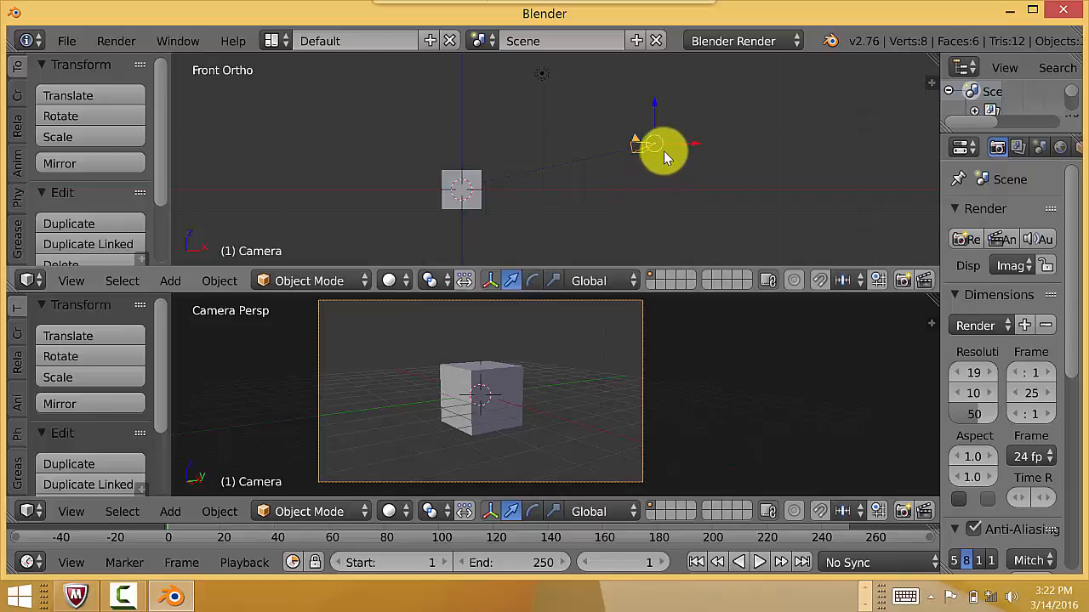
drag(664, 153, 738, 93)
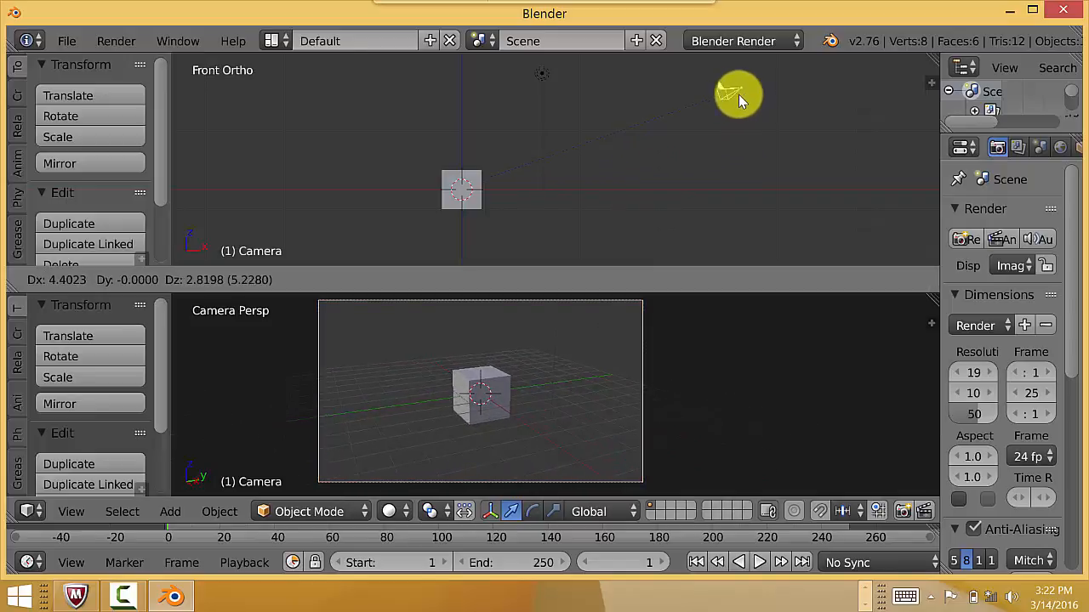